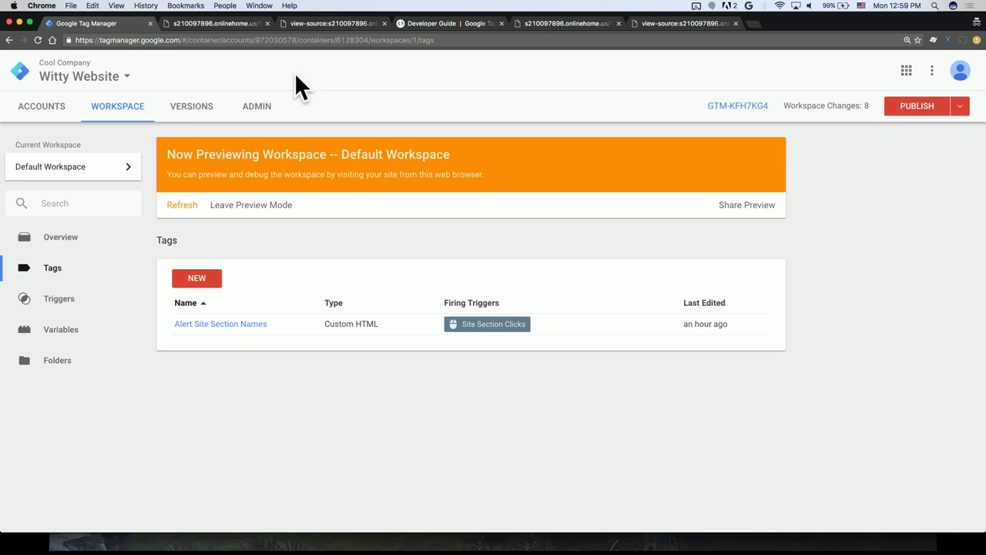
Step: Show the wittyWebsiteDemo-BL.html page with Alert Site Section Names listed as not fired
left_click(216, 23)
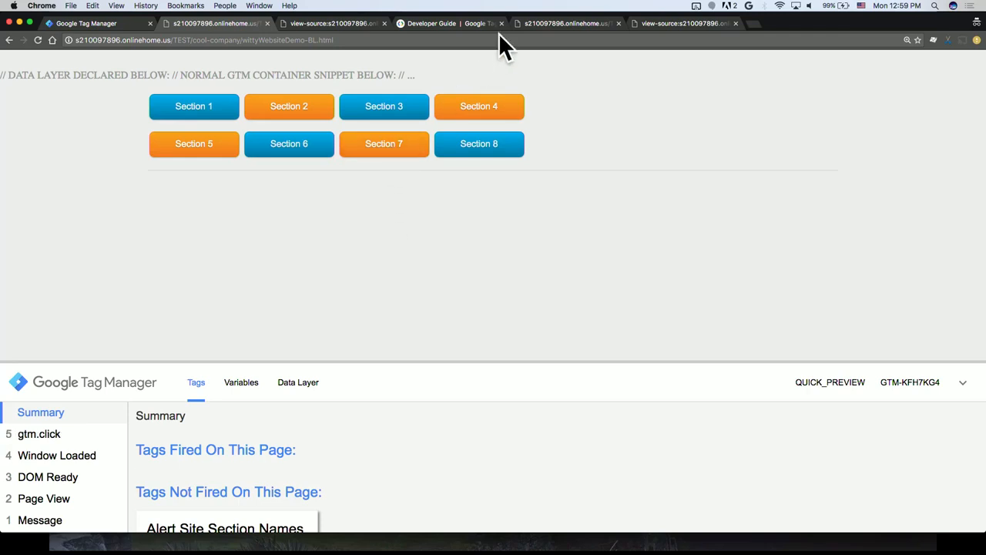
Step: On wittyWebsiteDemo.html, fire Alert Site Section Names twice via Section 8
left_click(384, 143)
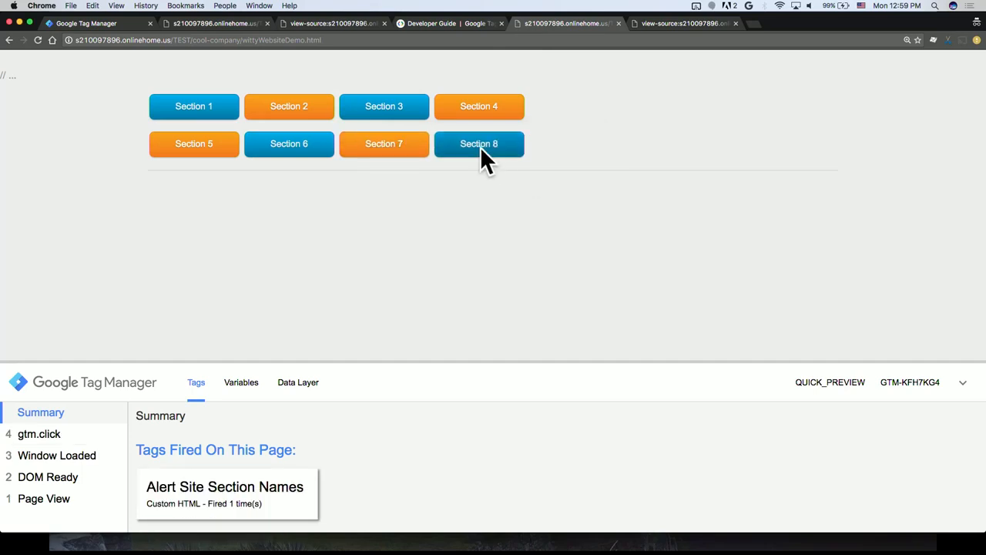
left_click(479, 145)
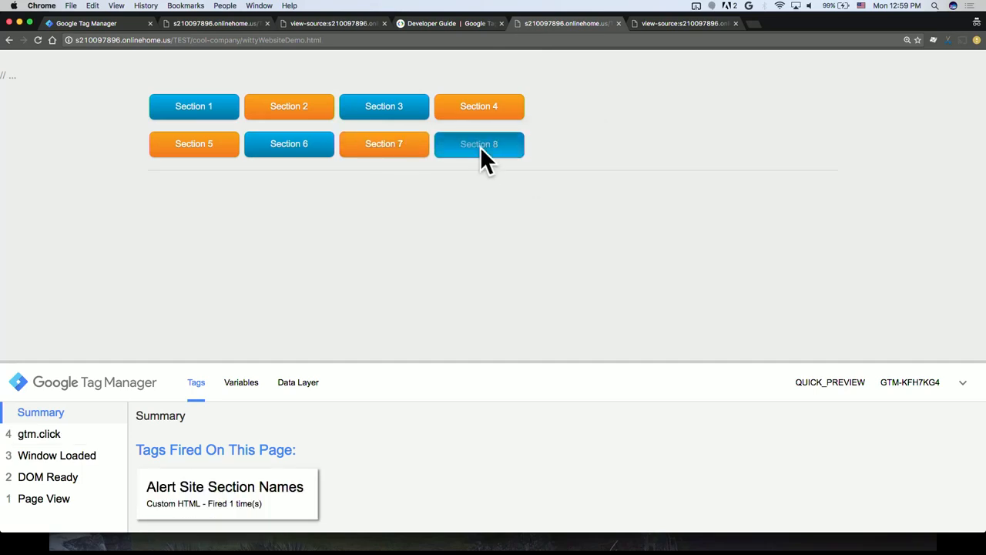
left_click(479, 144)
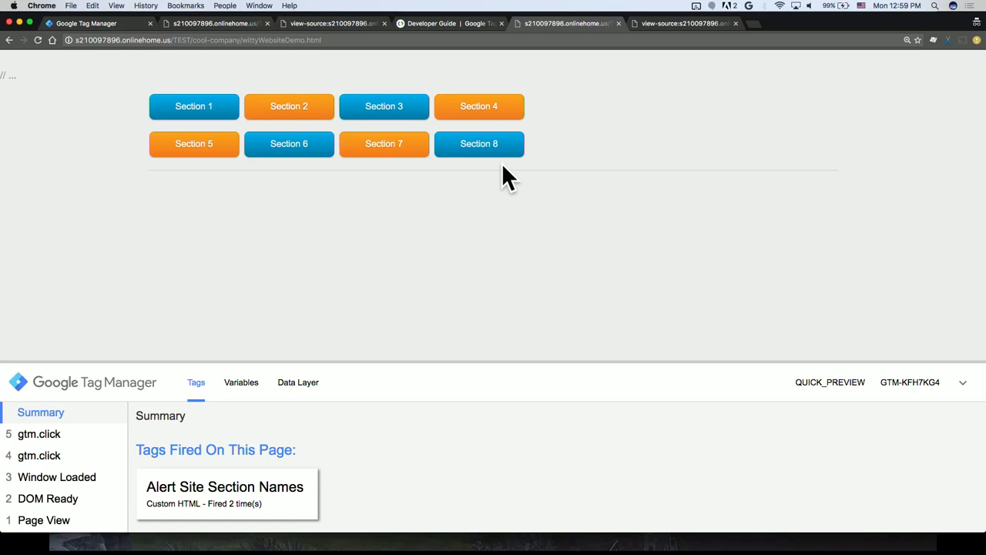
mouse_move(443, 38)
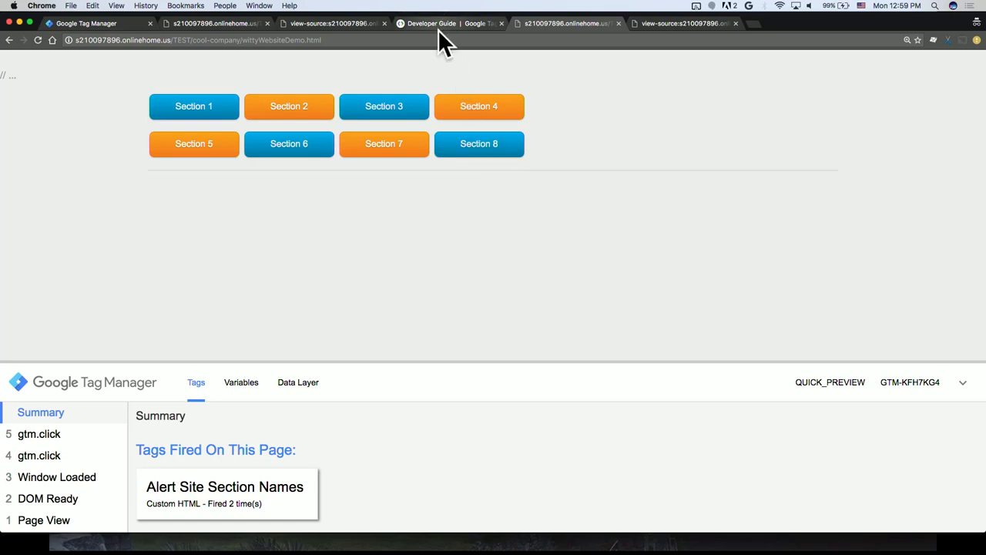
Step: Read the Developer Guide's Restricting tag deployment section and its dataLayer whitelist/blacklist example
left_click(432, 23)
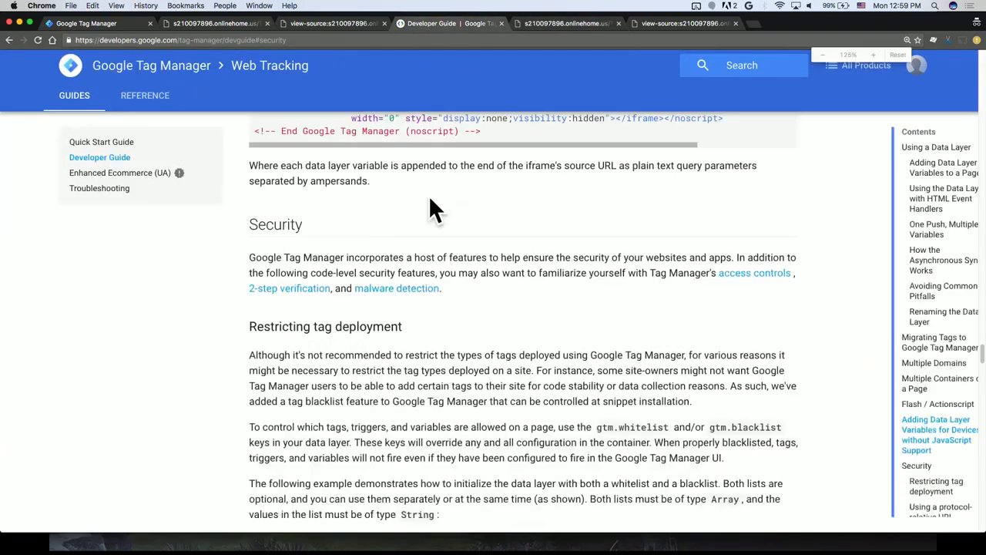
scroll("down", 3)
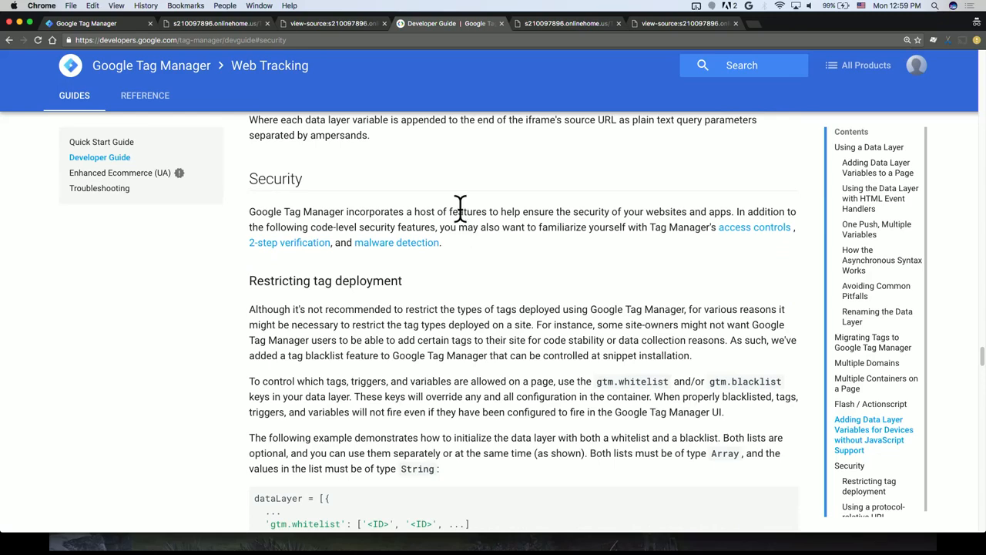
mouse_move(227, 58)
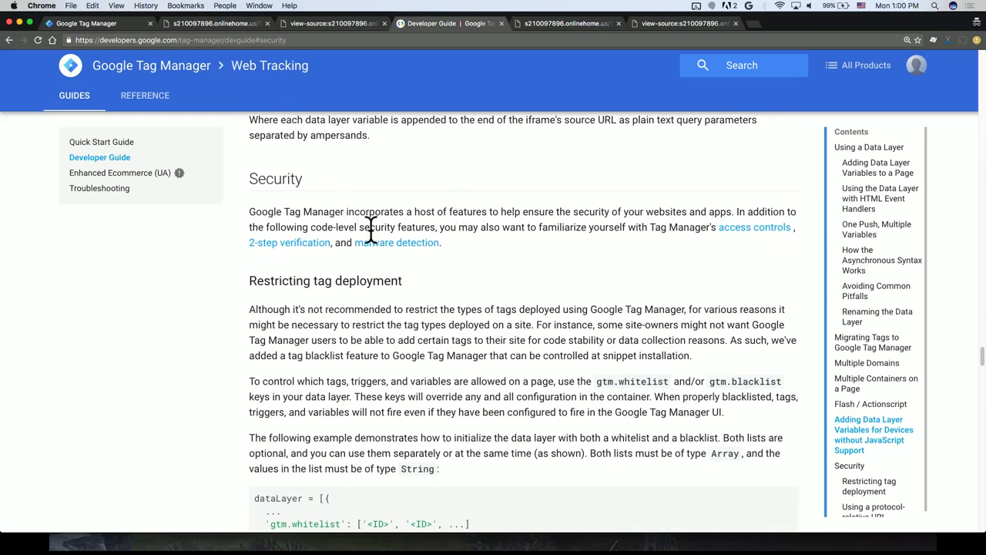
scroll("down", 3)
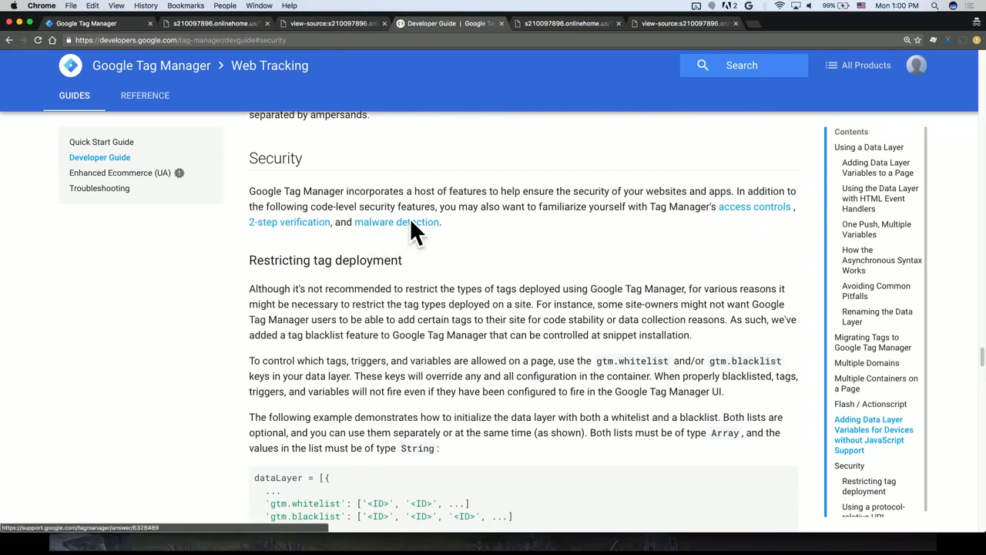
scroll("down", 3)
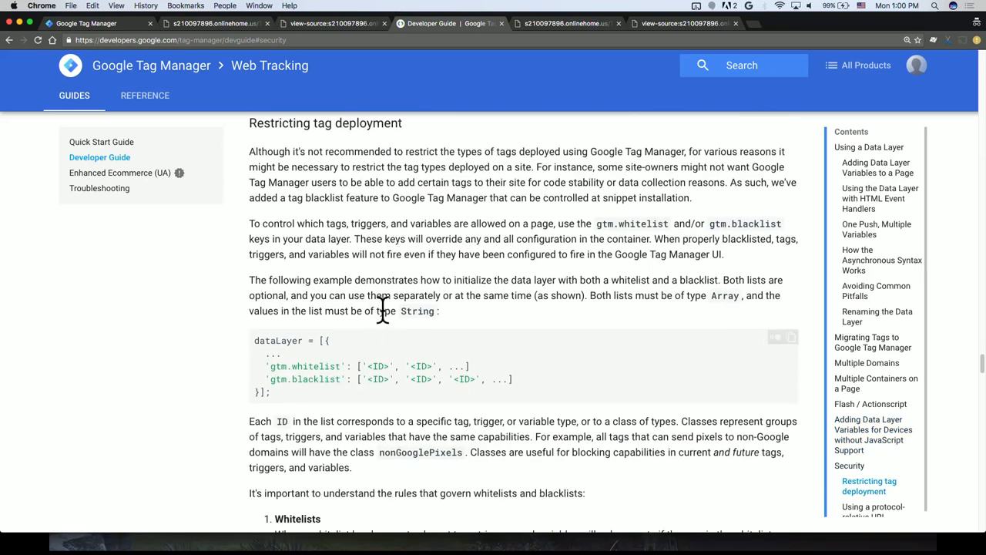
scroll("down", 3)
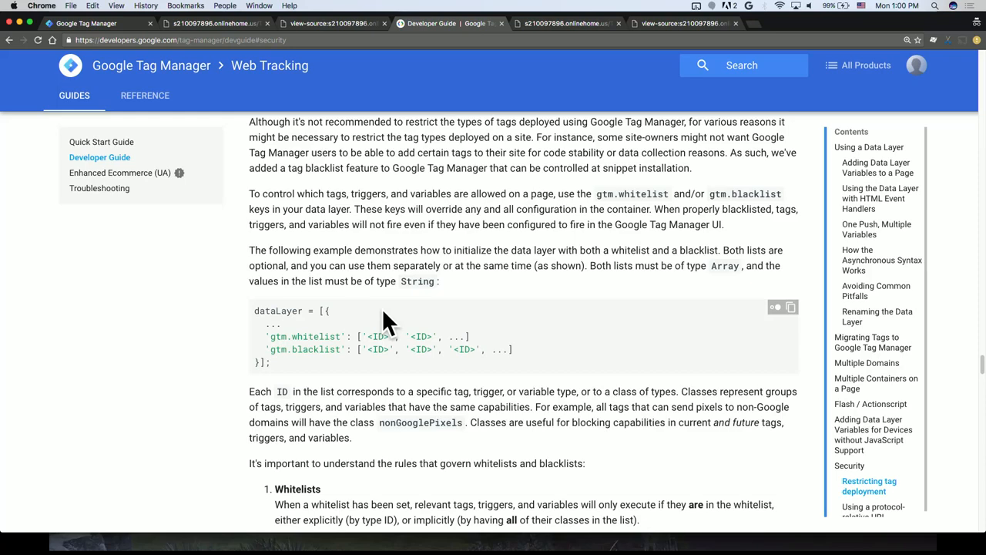
scroll("down", 3)
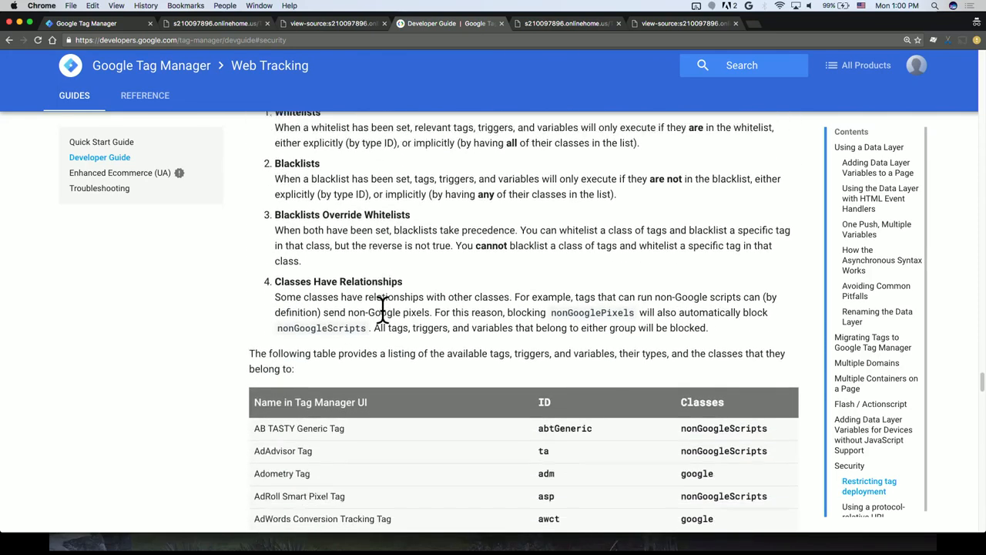
scroll("down", 3)
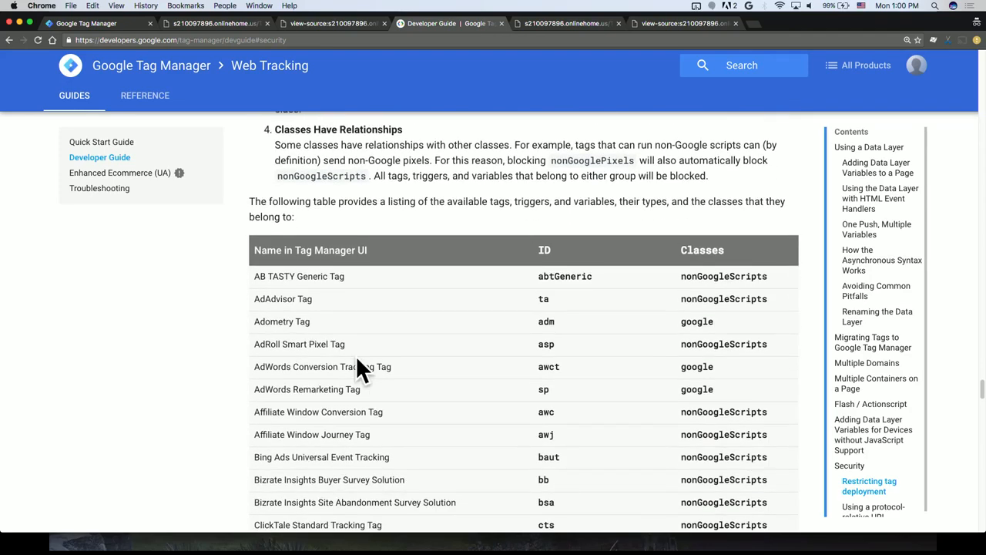
mouse_move(536, 281)
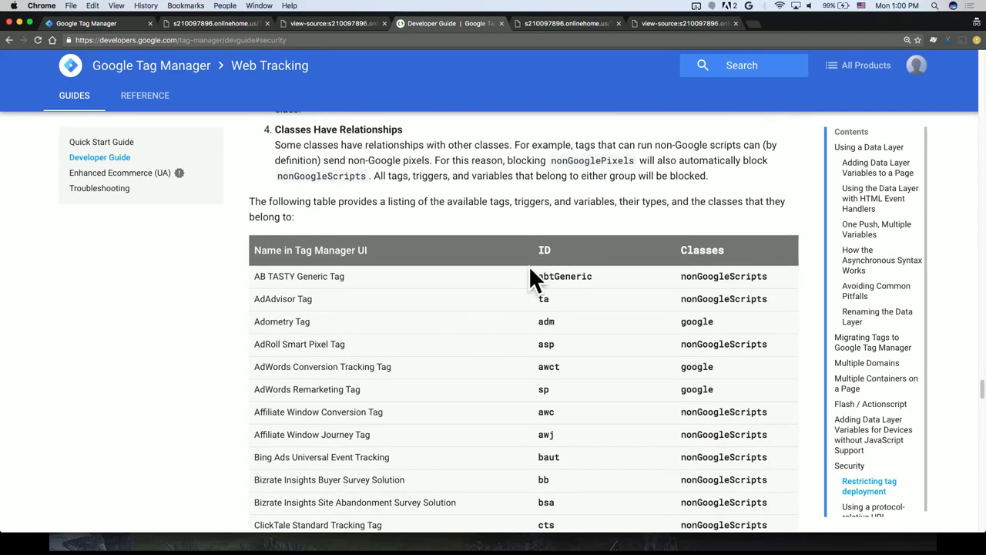
scroll("up", 3)
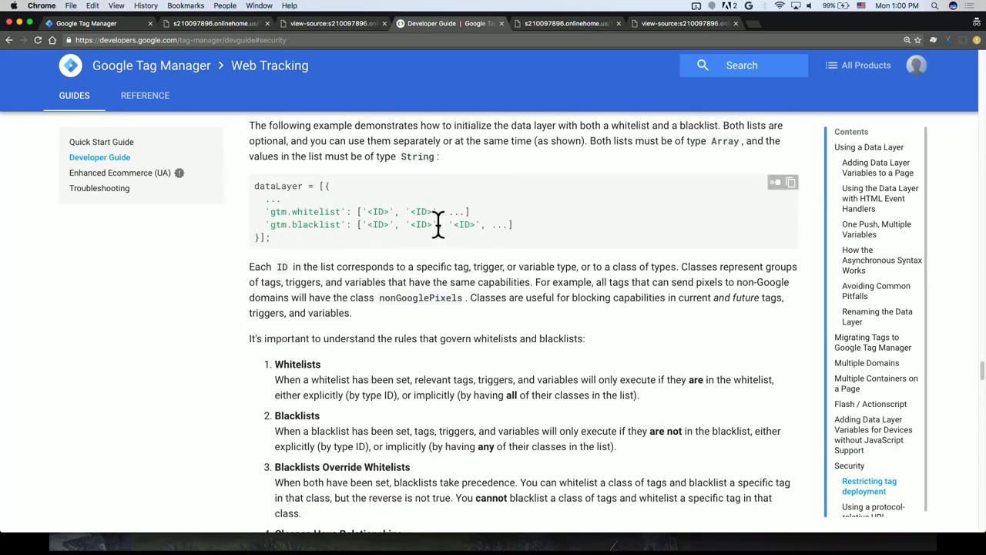
mouse_move(439, 223)
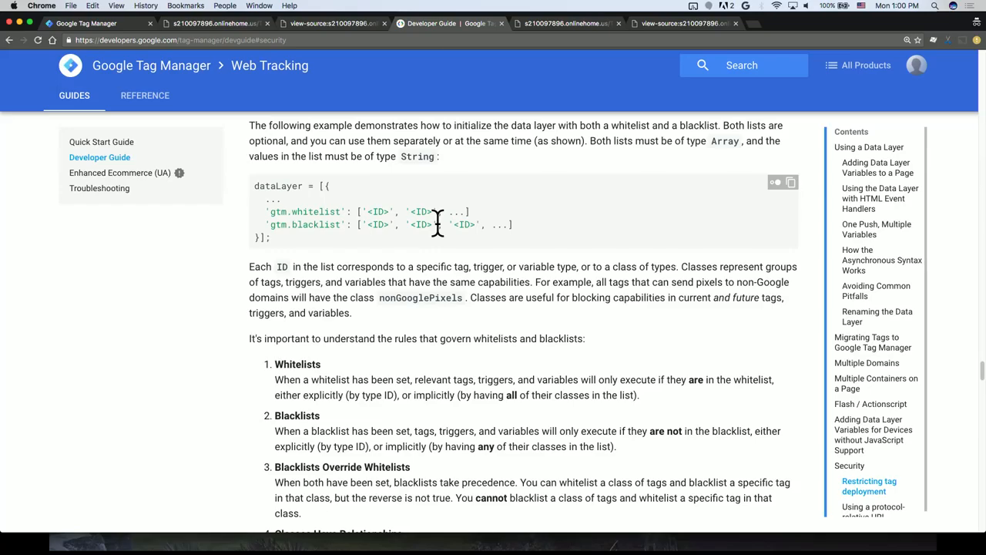
Step: Highlight 'html' in the Class column of the class relationships table
scroll("down", 3)
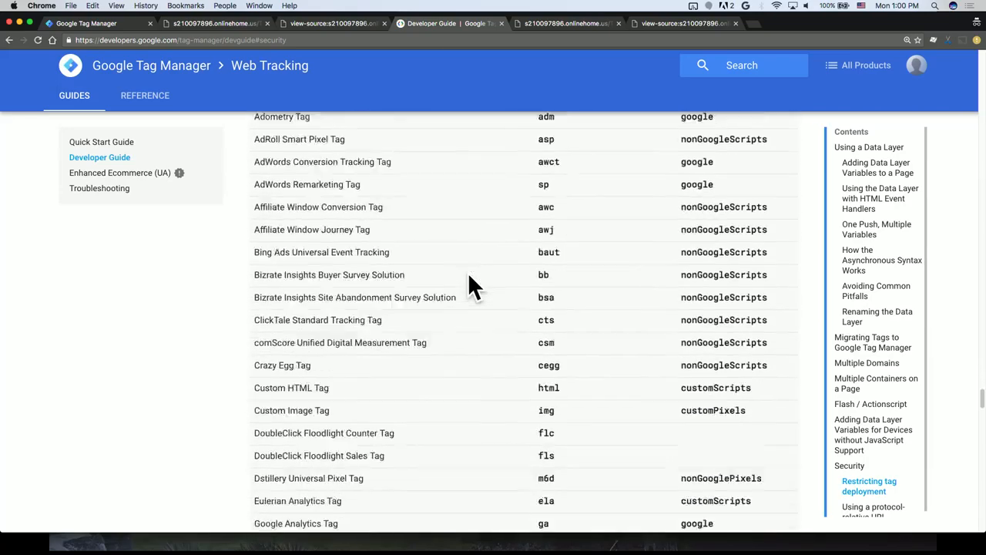
scroll("down", 3)
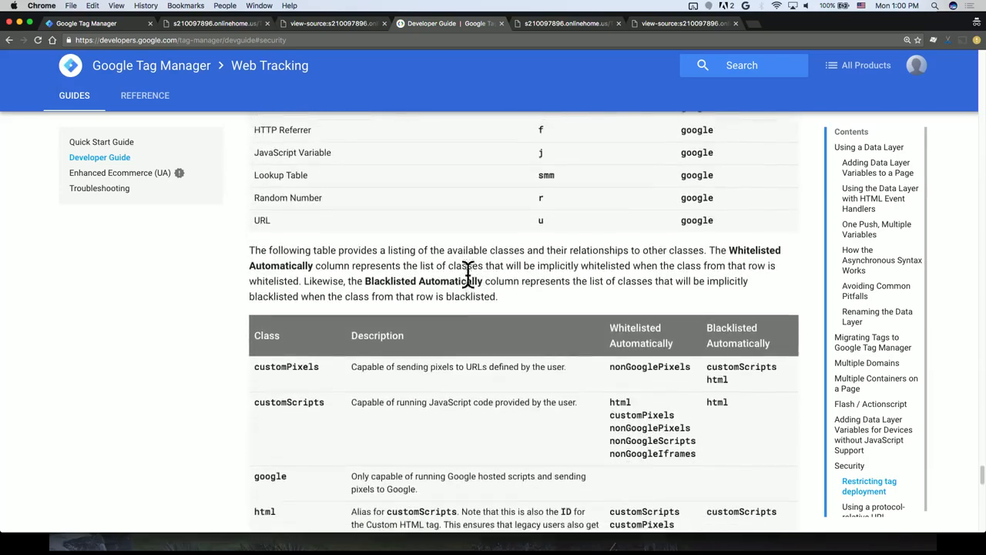
scroll("down", 3)
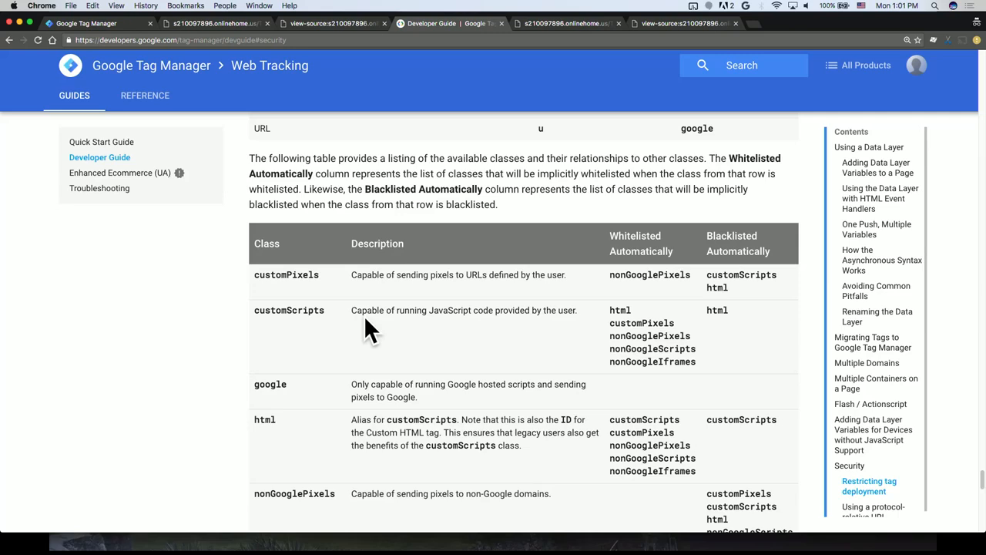
scroll("down", 3)
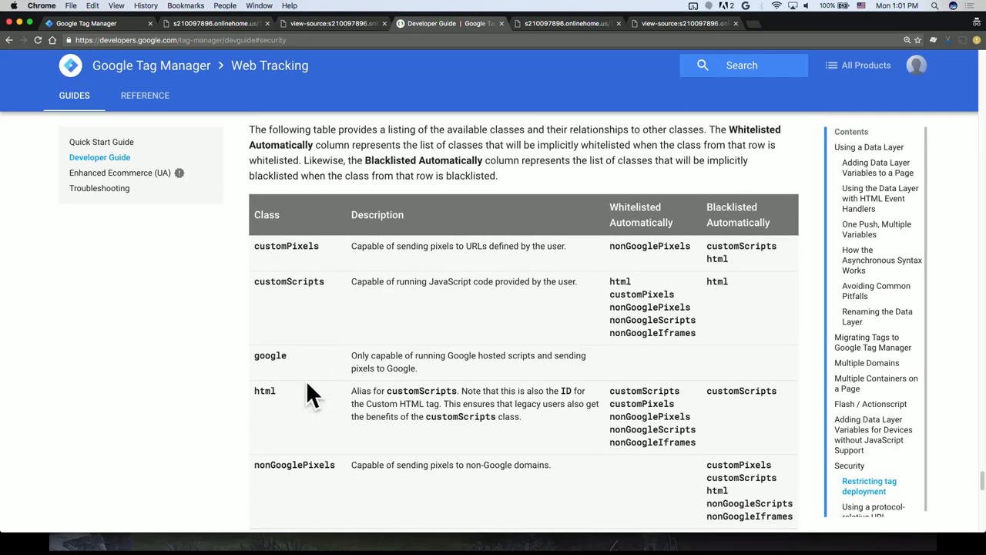
double_click(264, 391)
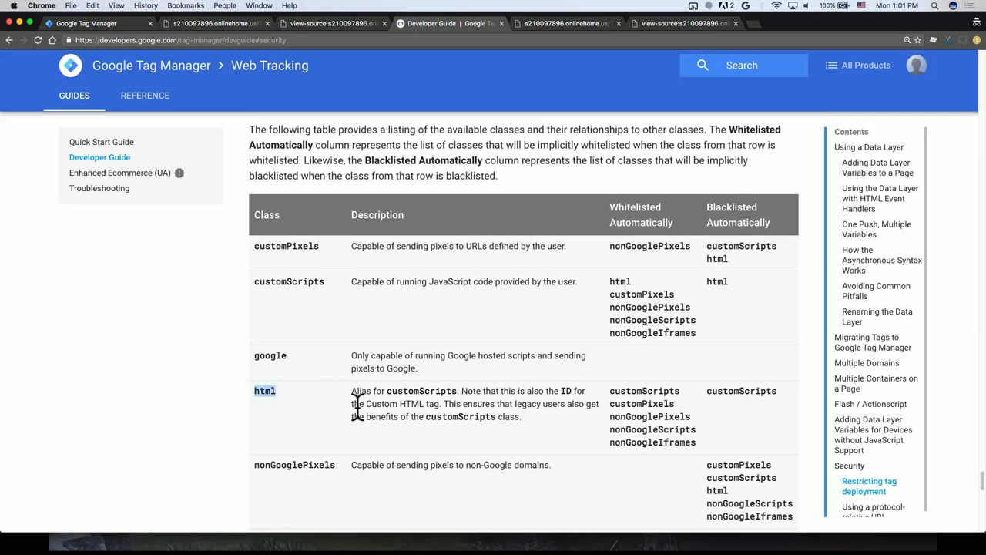
mouse_move(745, 389)
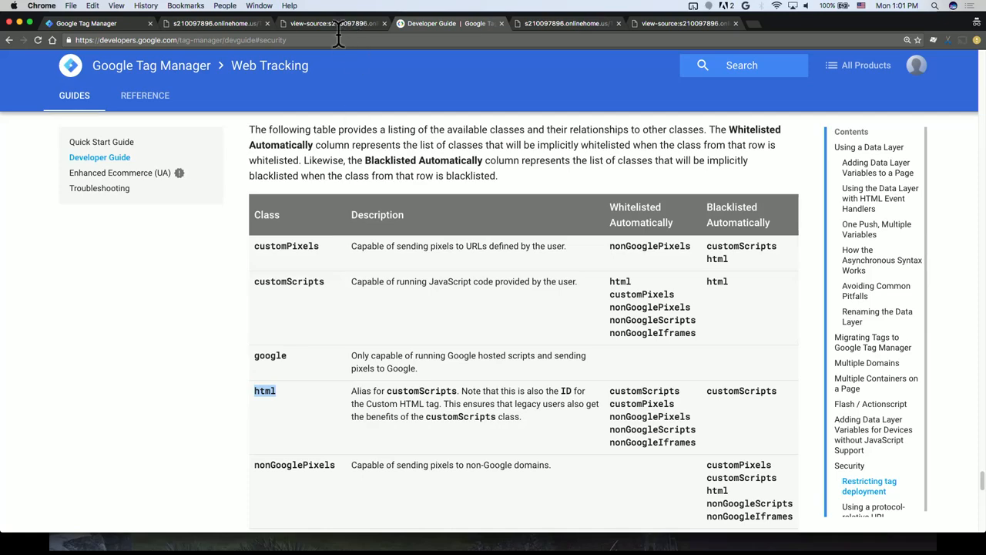
Step: Compare the BL page source with gtm.blacklist: ['html'] against the original page source
left_click(331, 23)
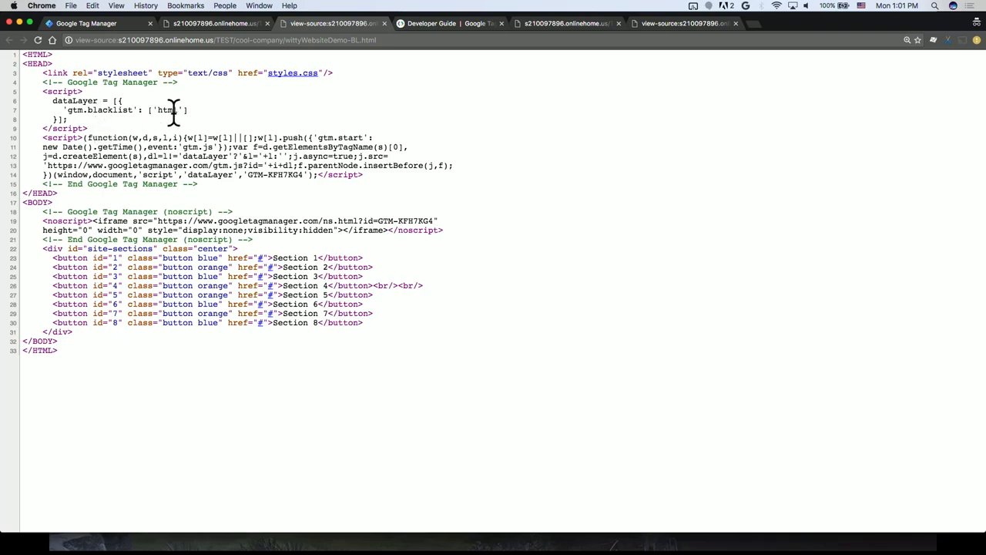
mouse_move(204, 127)
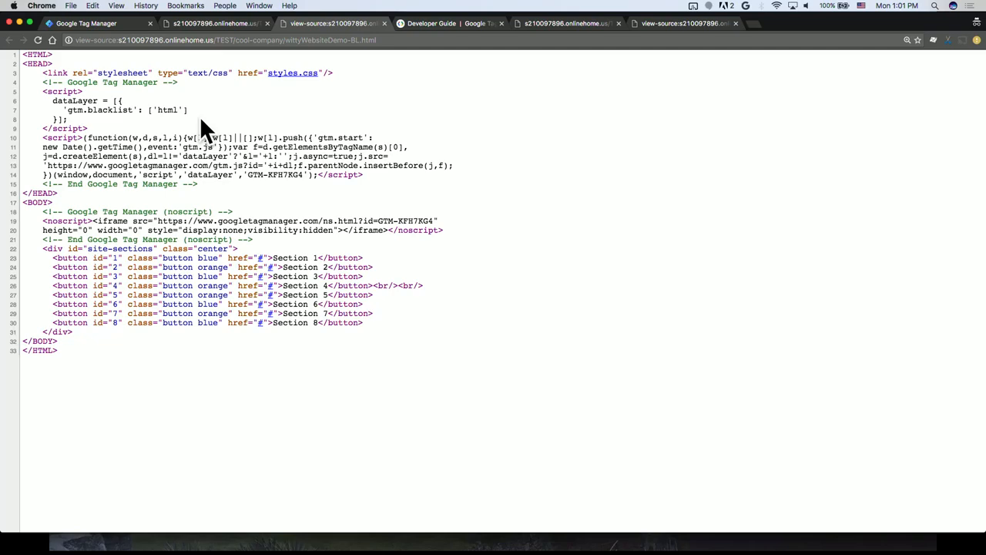
mouse_move(250, 181)
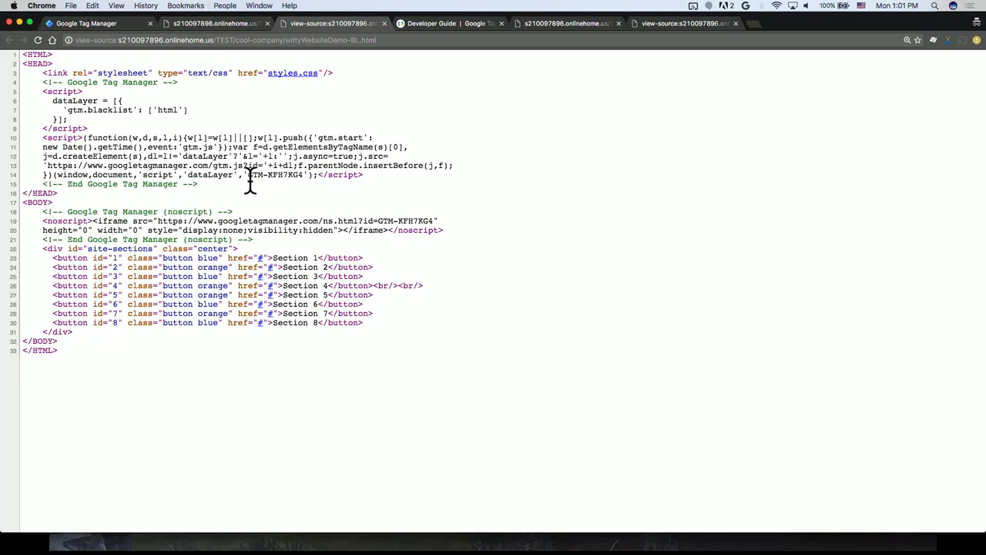
left_click(566, 23)
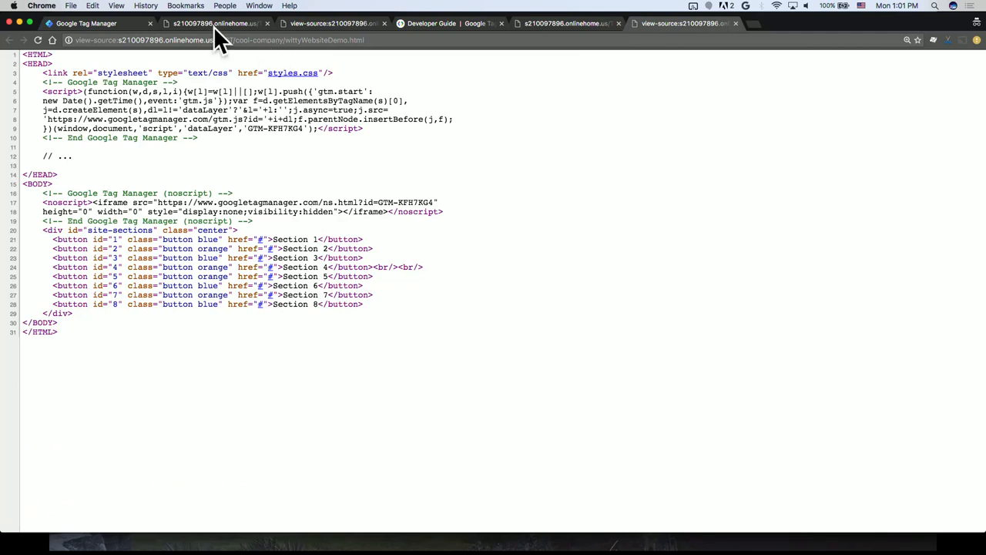
Step: On the blacklisted page, click Section 5; Alert Site Section Names stays unfired
left_click(216, 23)
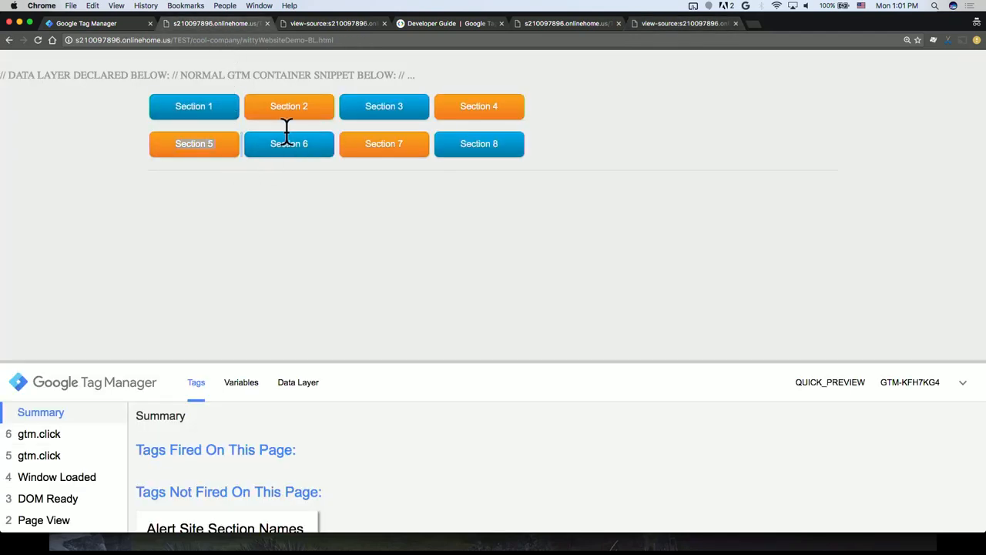
left_click(193, 144)
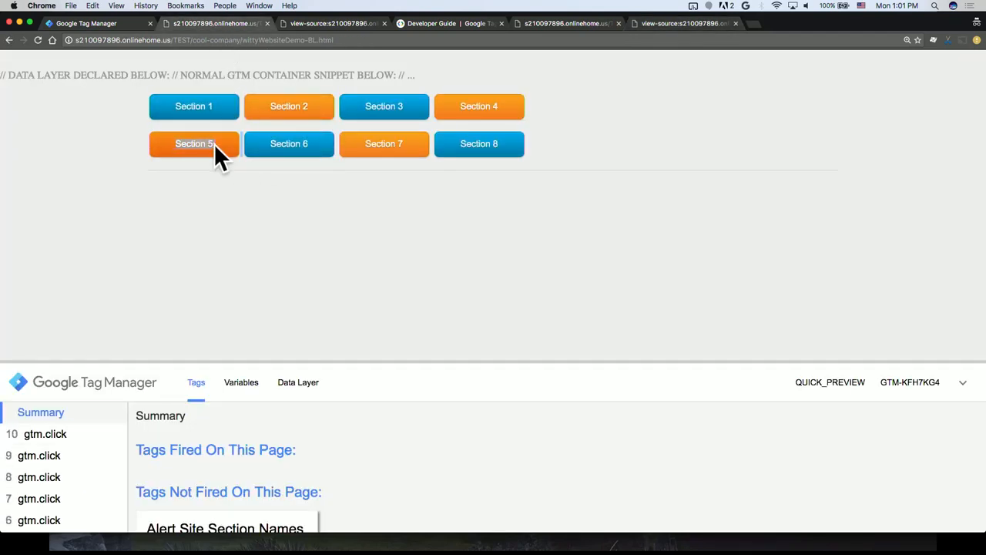